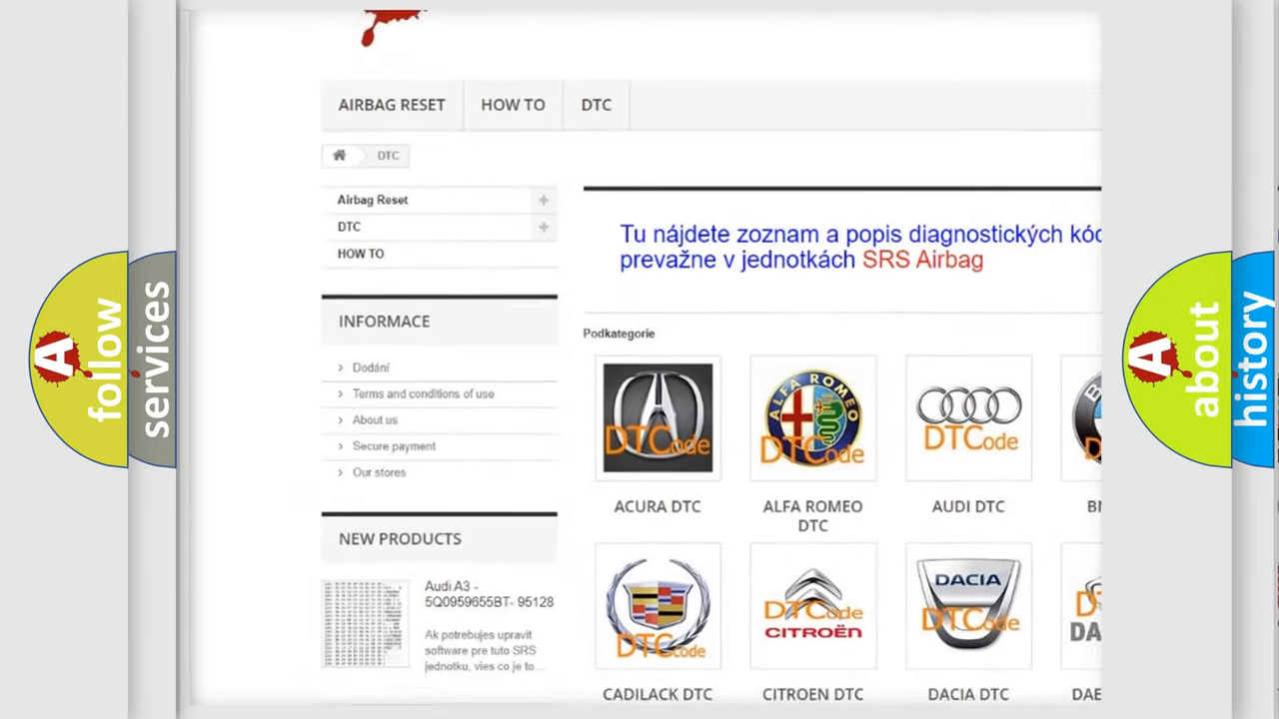
scroll("down", 3)
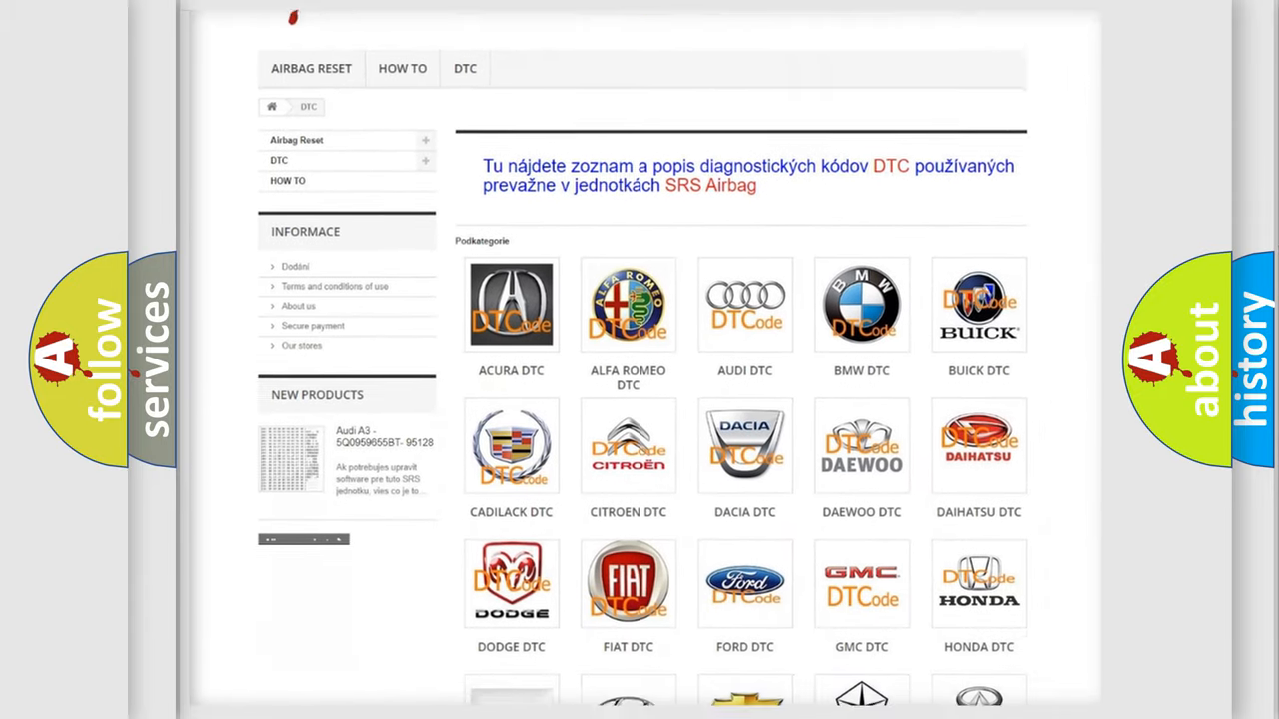
scroll("down", 3)
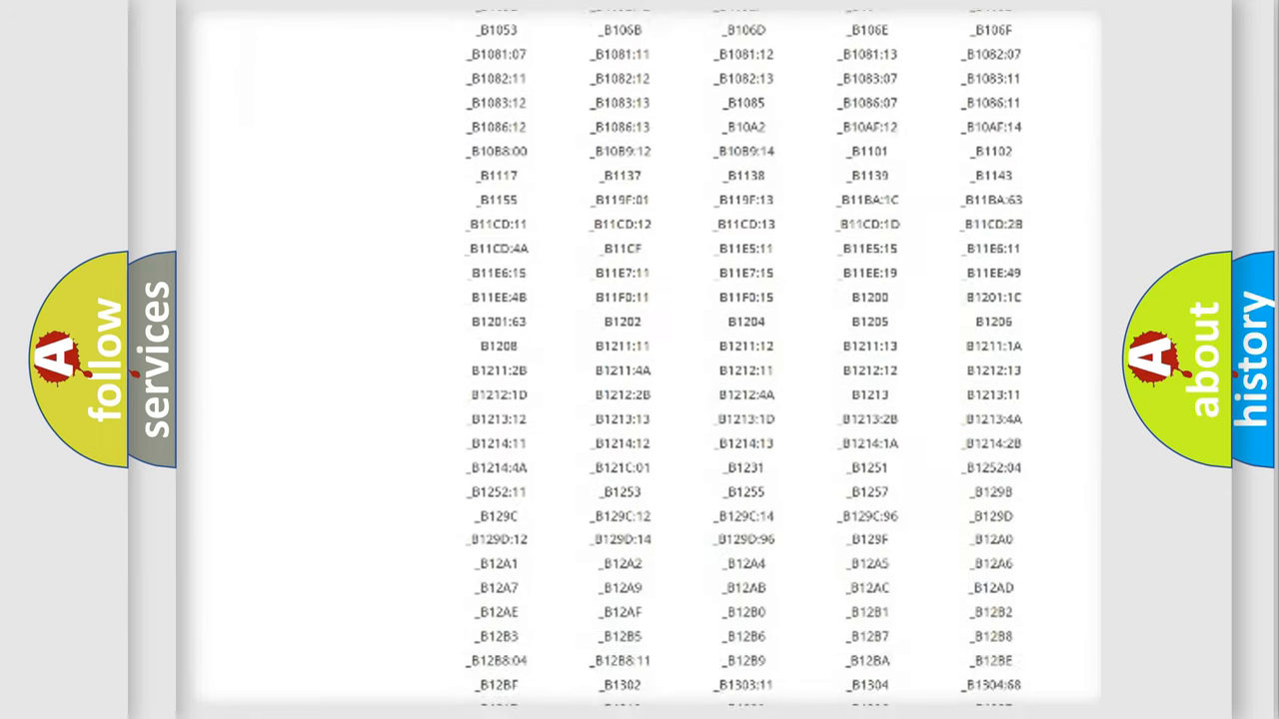
scroll("down", 3)
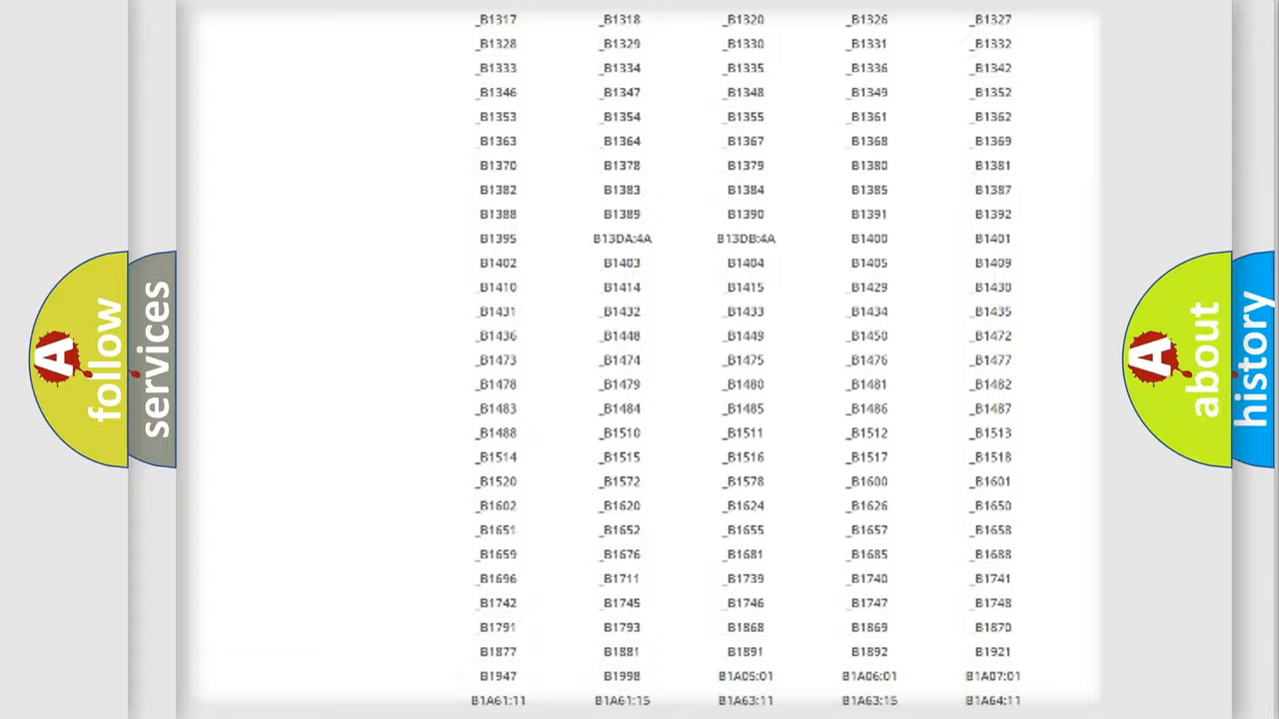